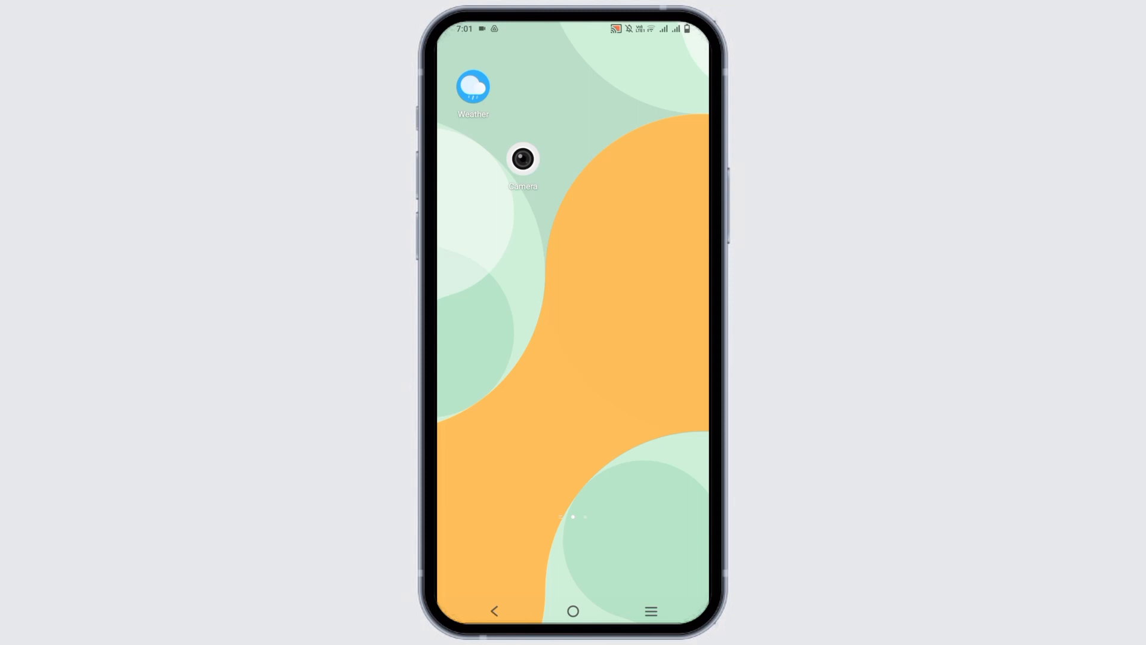
Scroll the Google results for "t mobile login" to bring the top result into view.
{"action": "scroll", "scroll_direction": "up", "scroll_amount": 3}
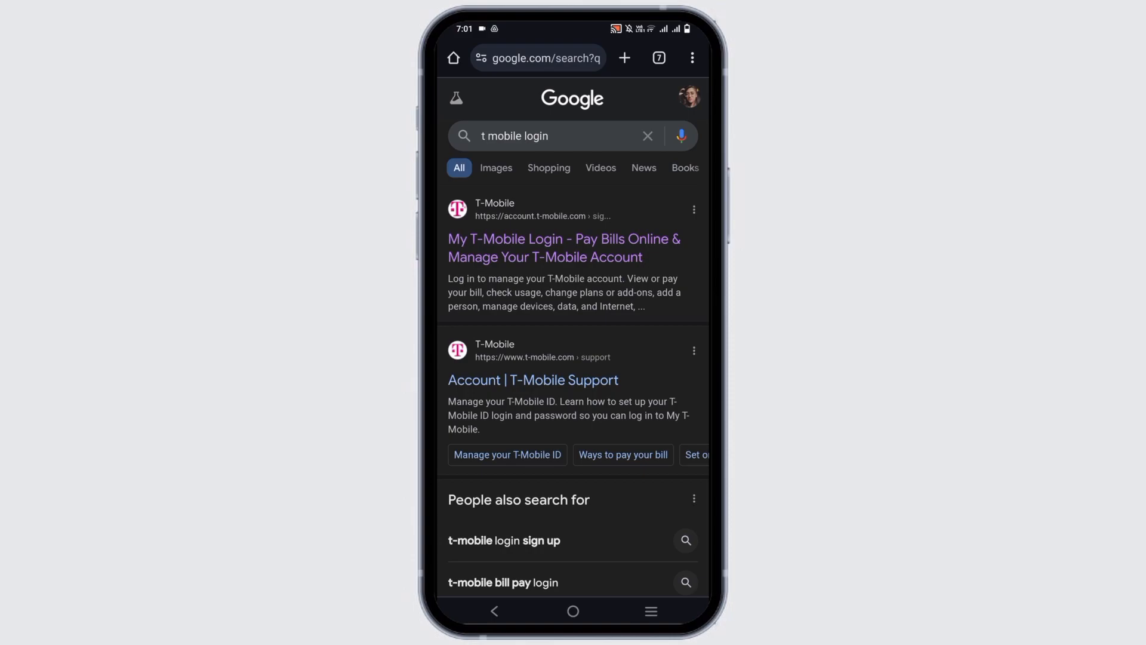
Open the My T-Mobile Login result and focus the email, phone number, or username field.
{"action": "left_click", "coordinate": [564, 249]}
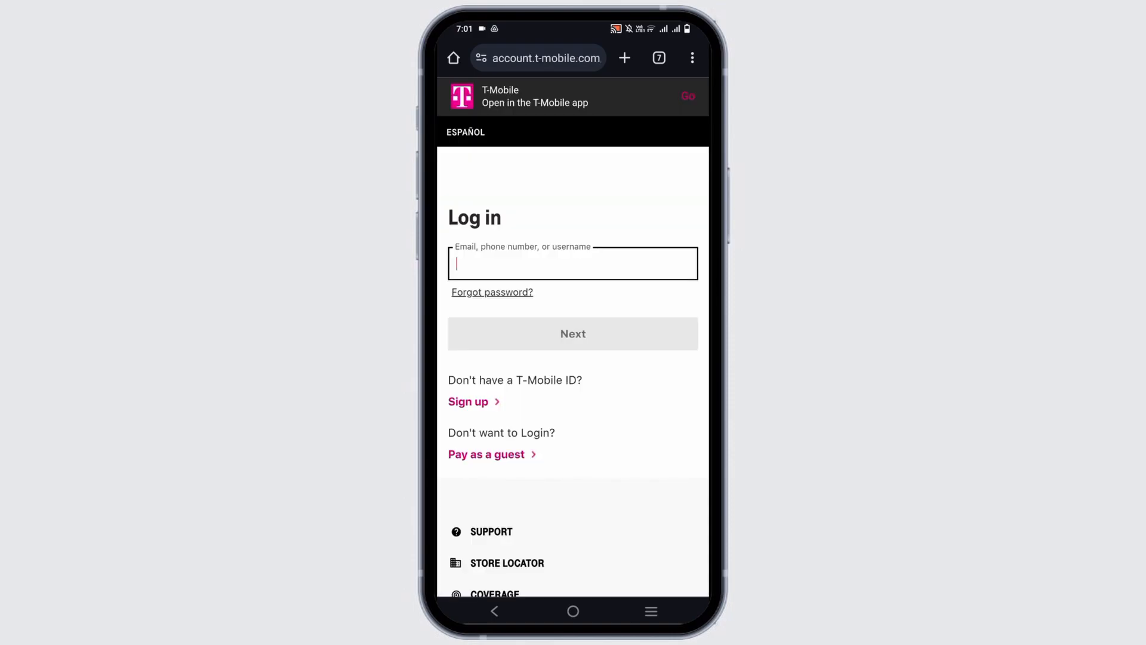
{"action": "left_click", "coordinate": [572, 263]}
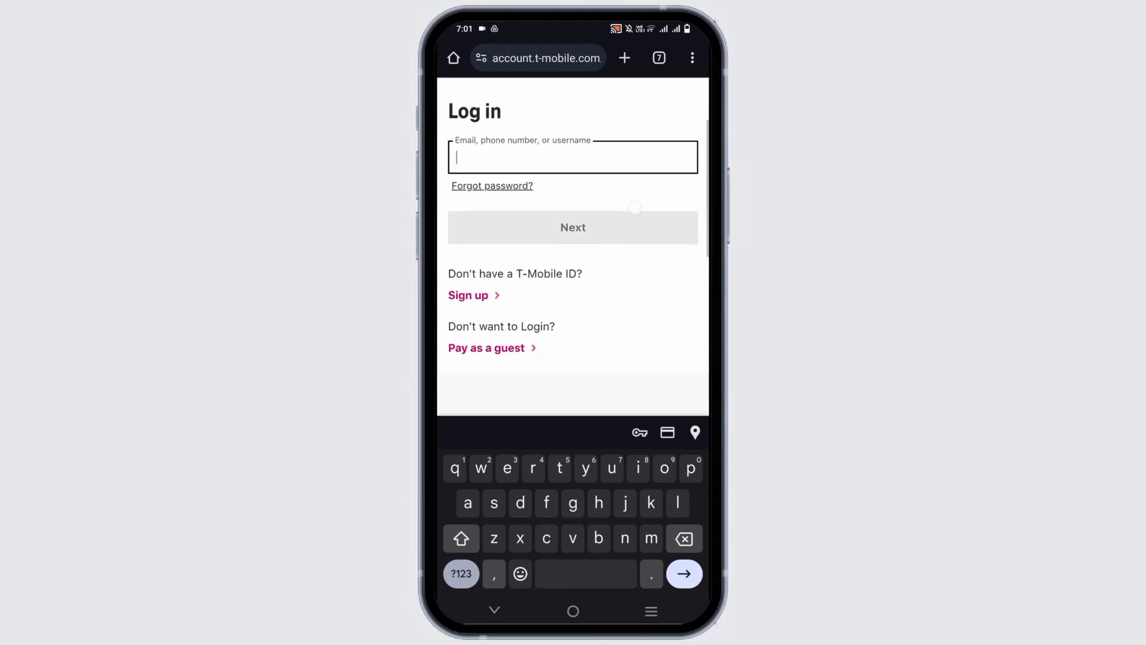
Scroll the login page down to the footer and back up slightly.
{"action": "scroll", "scroll_direction": "down", "scroll_amount": 3}
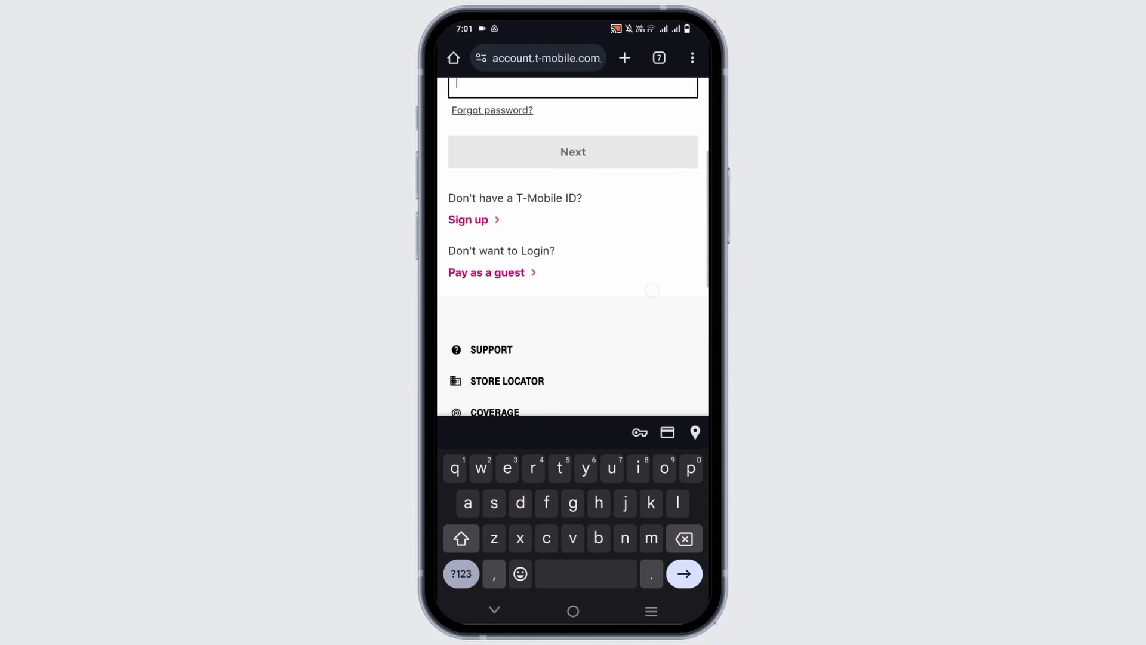
{"action": "scroll", "scroll_direction": "down", "scroll_amount": 3}
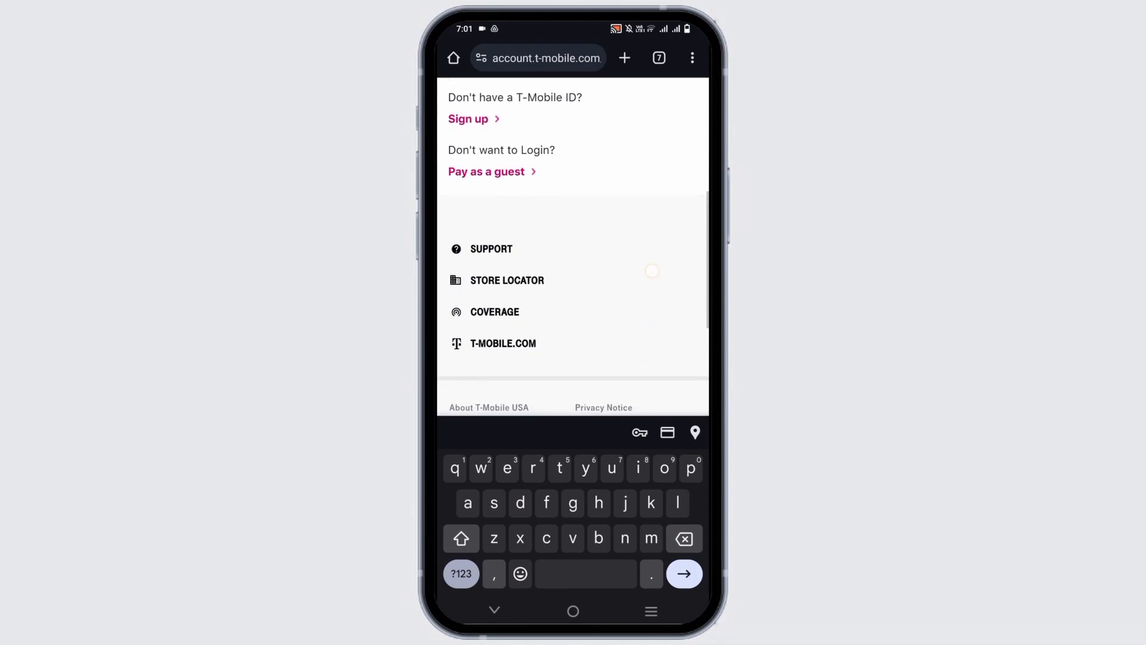
{"action": "scroll", "scroll_direction": "down", "scroll_amount": 3}
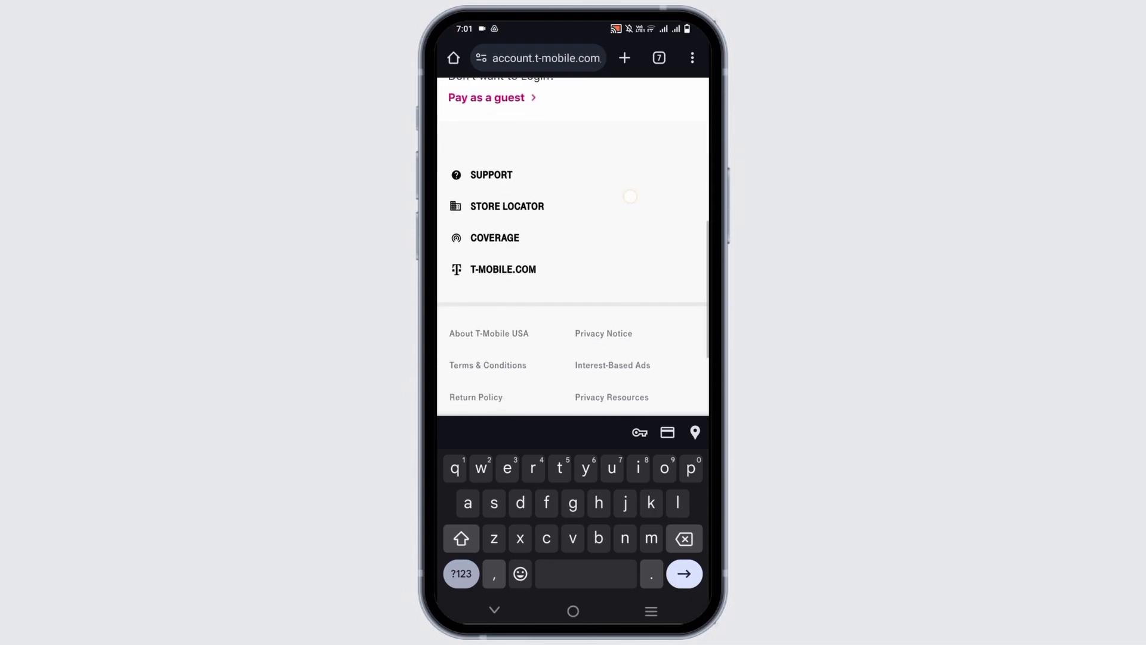
{"action": "scroll", "scroll_direction": "up", "scroll_amount": 3}
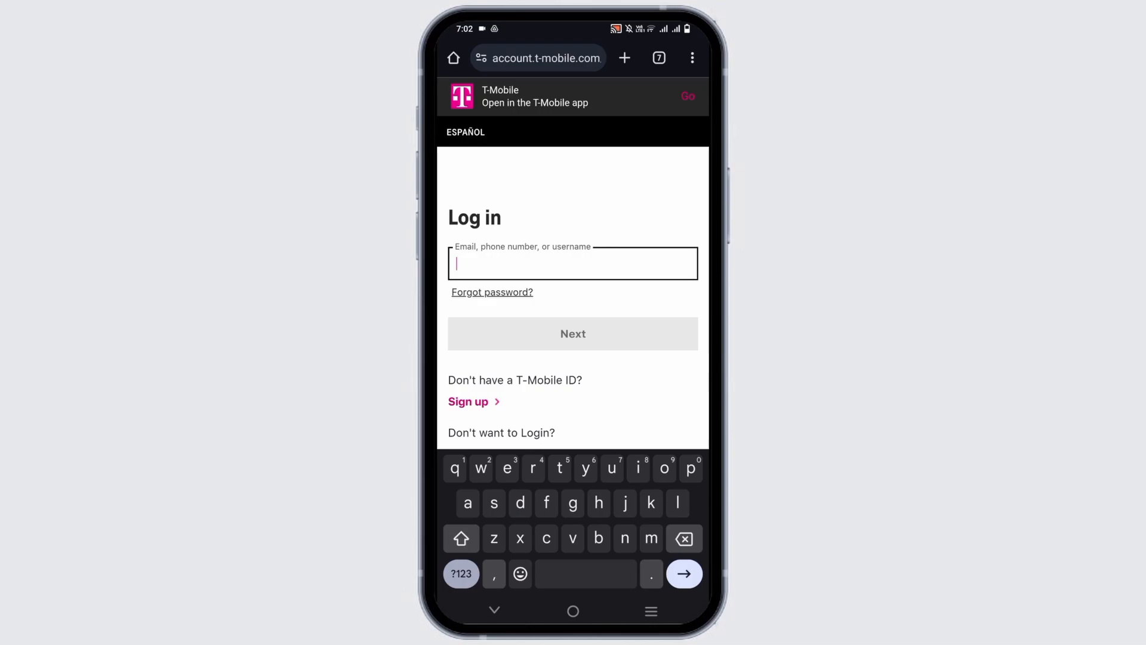
{"action": "scroll", "scroll_direction": "down", "scroll_amount": 3}
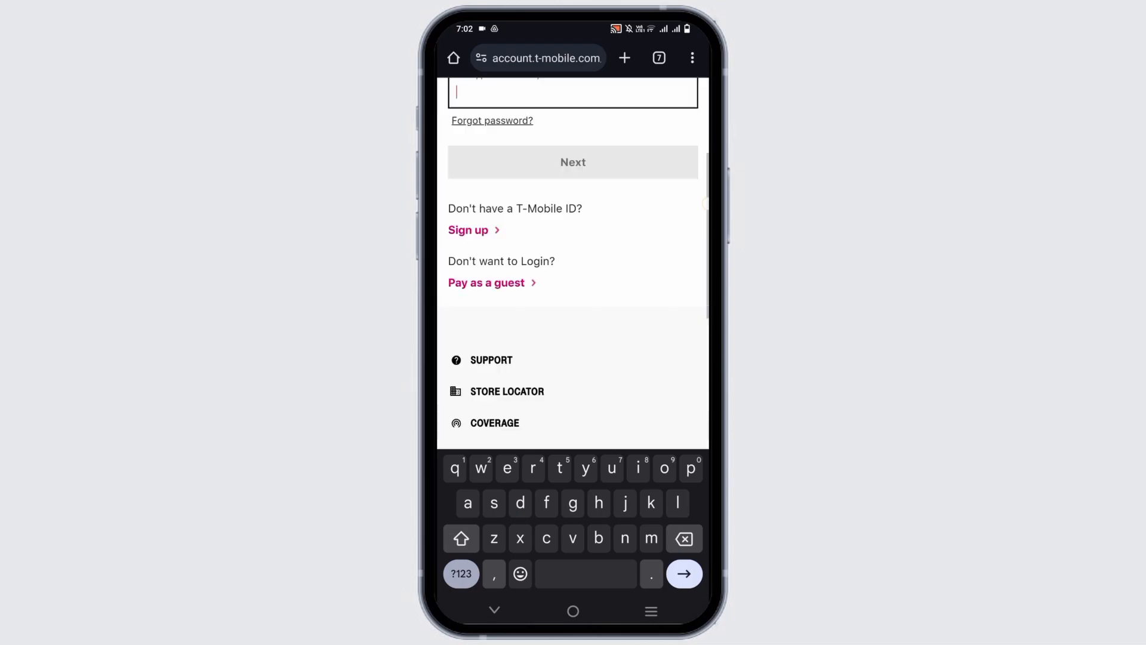
{"action": "scroll", "scroll_direction": "down", "scroll_amount": 3}
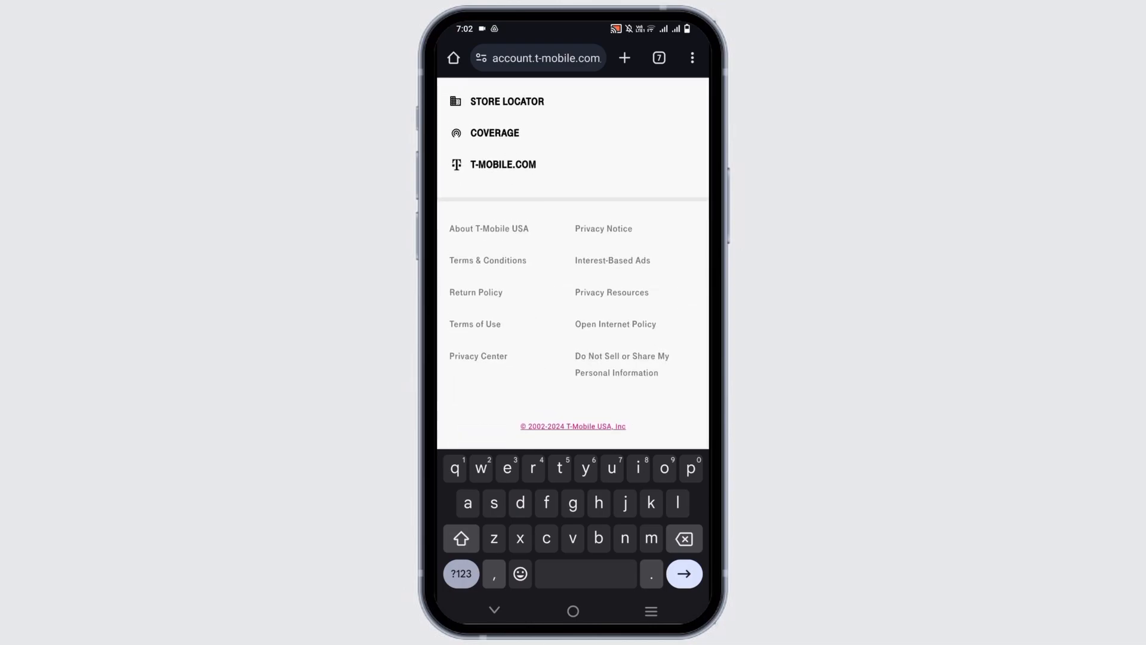